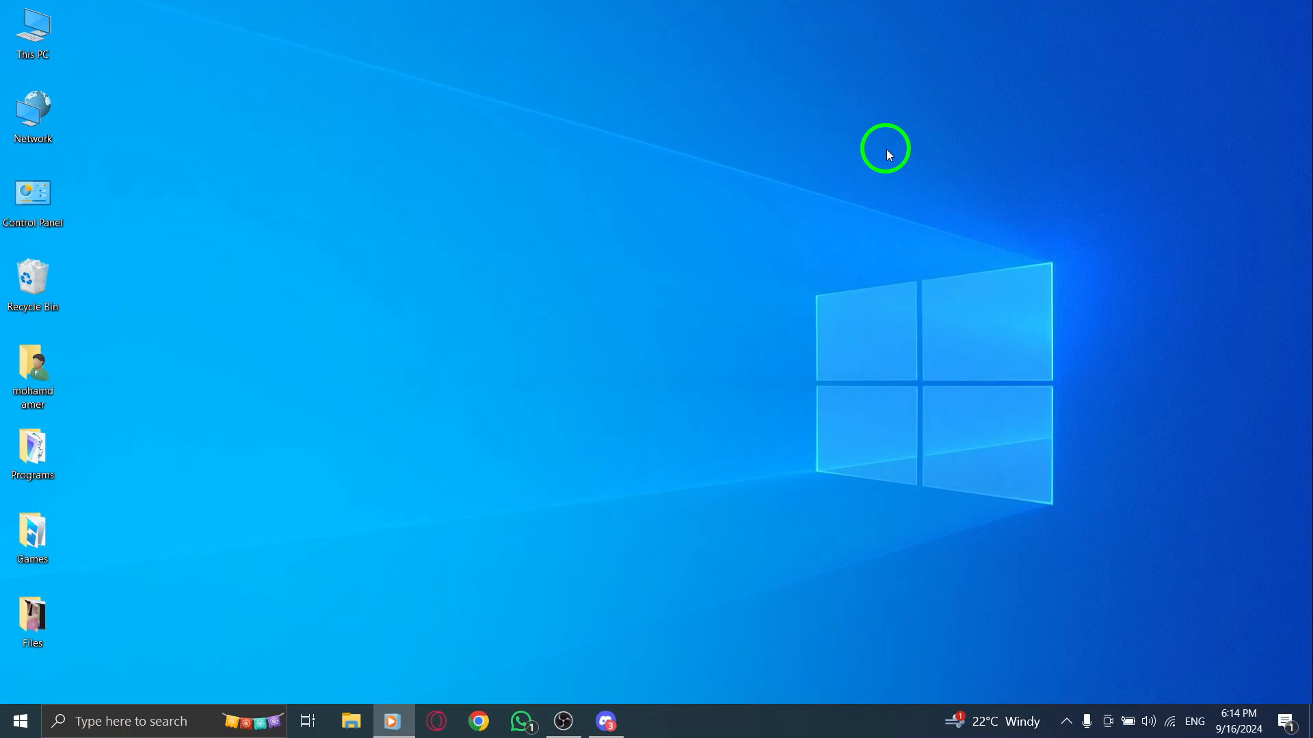
Launch Discord, enter the first direct message, and reach the Accessibility page of User Settings.
{"action": "left_click", "coordinate": [32, 621]}
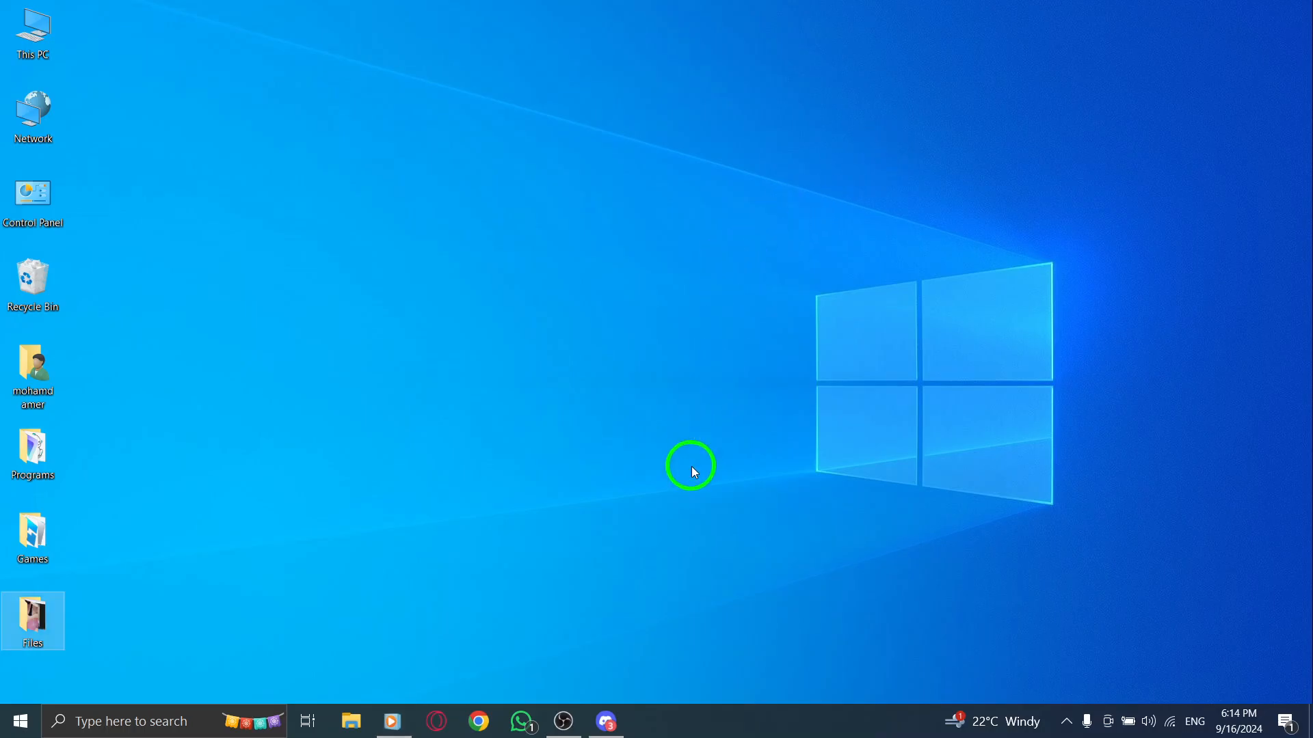
{"action": "left_click", "coordinate": [605, 721]}
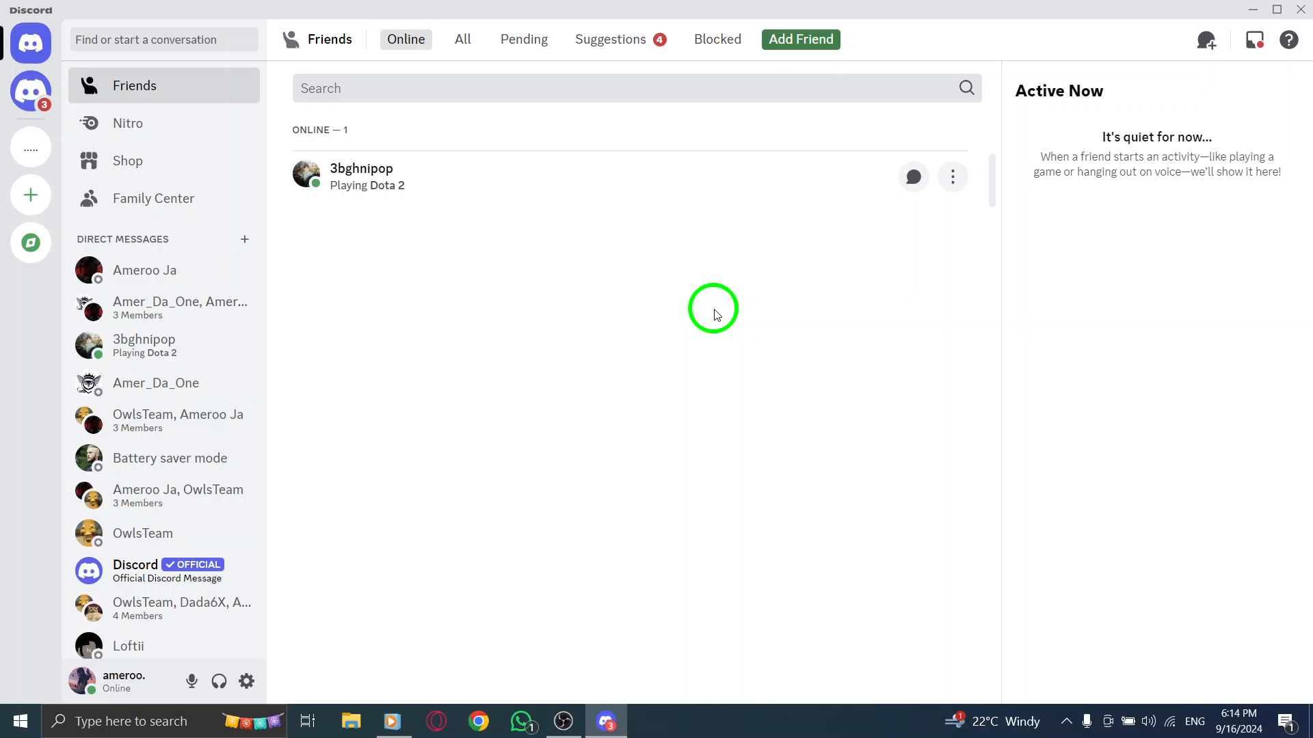
{"action": "mouse_move", "coordinate": [154, 301]}
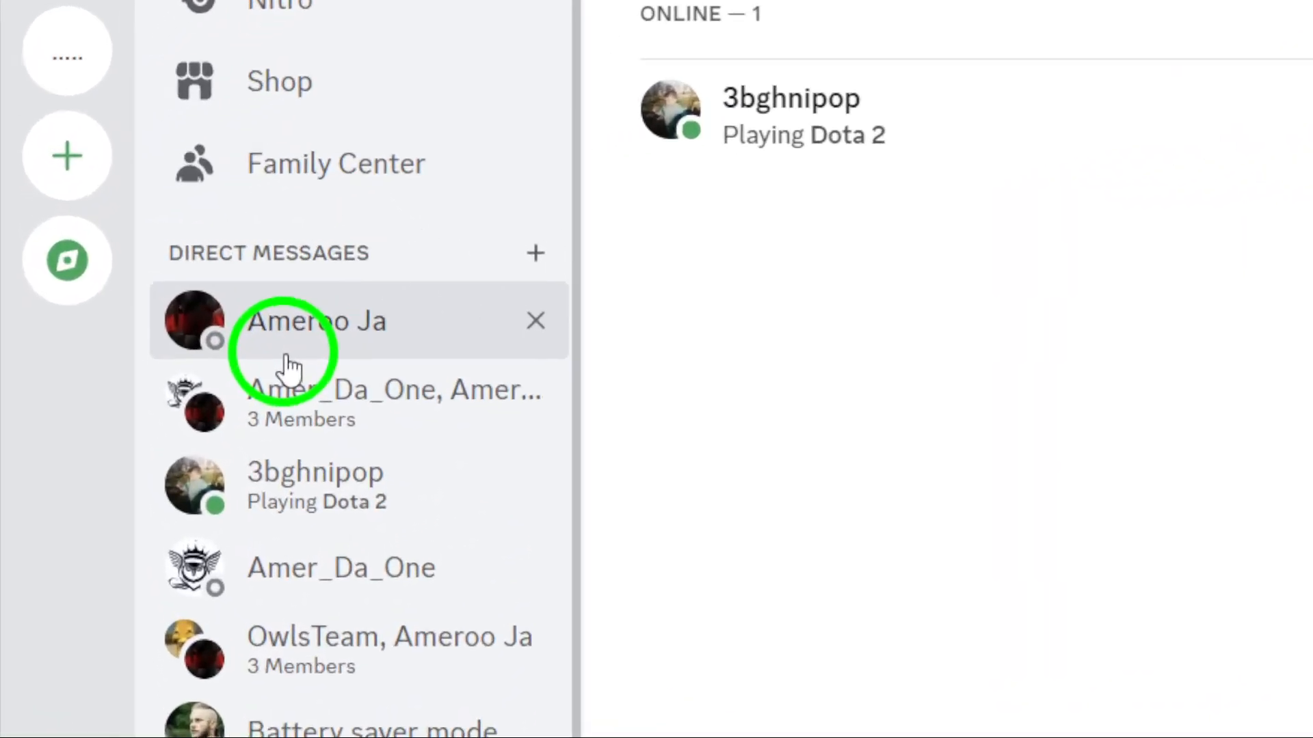
{"action": "left_click", "coordinate": [318, 320]}
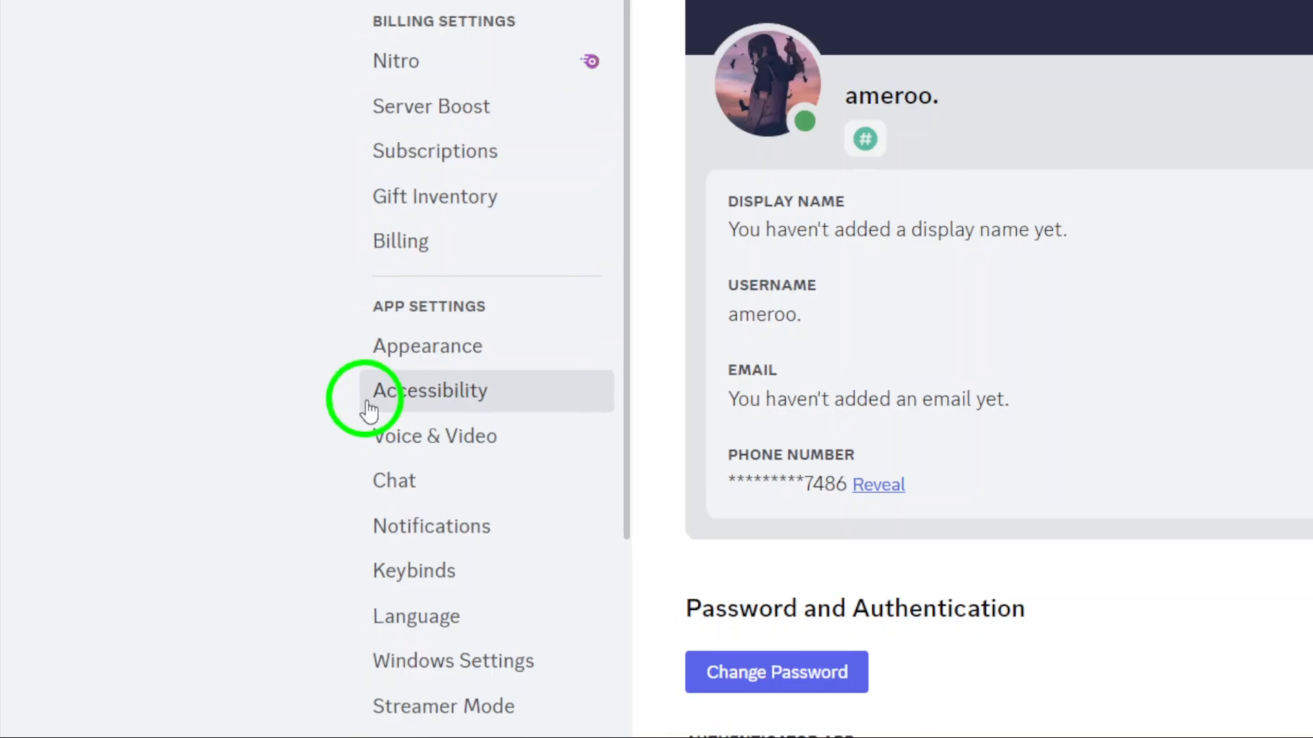
{"action": "left_click", "coordinate": [429, 389]}
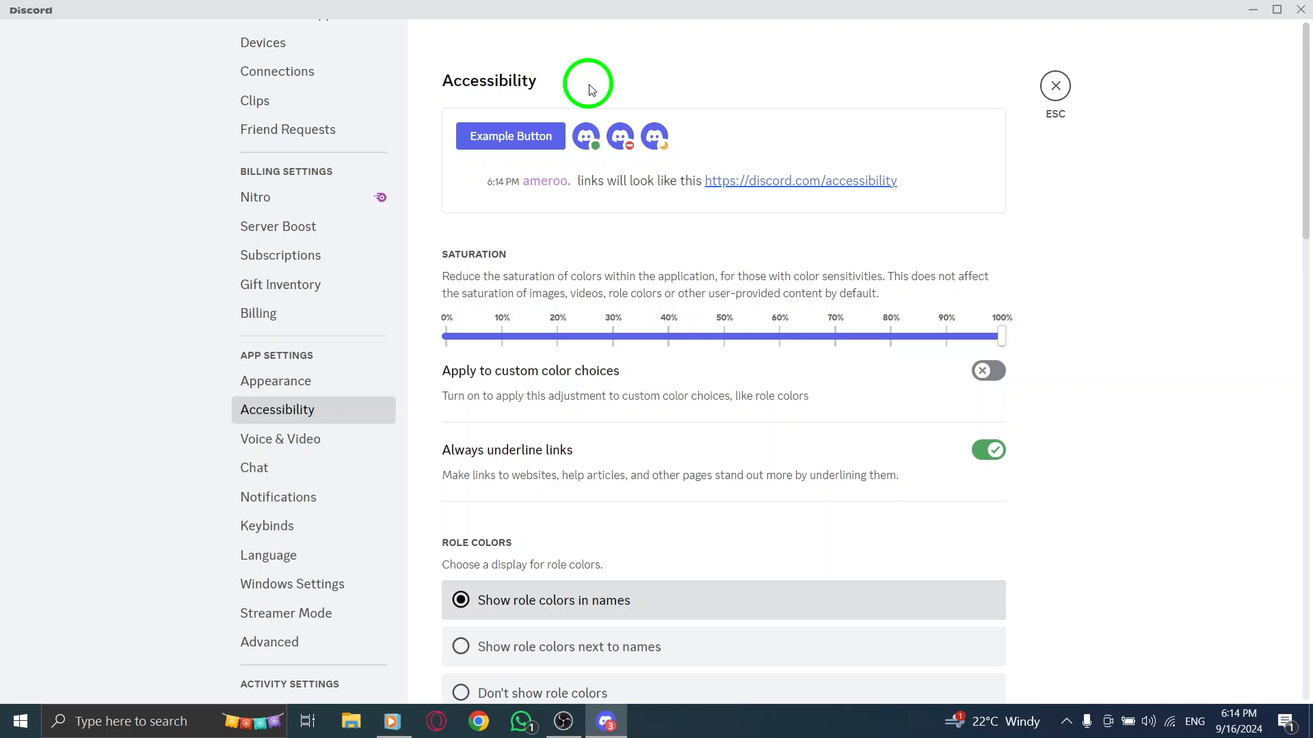
{"action": "mouse_move", "coordinate": [601, 277]}
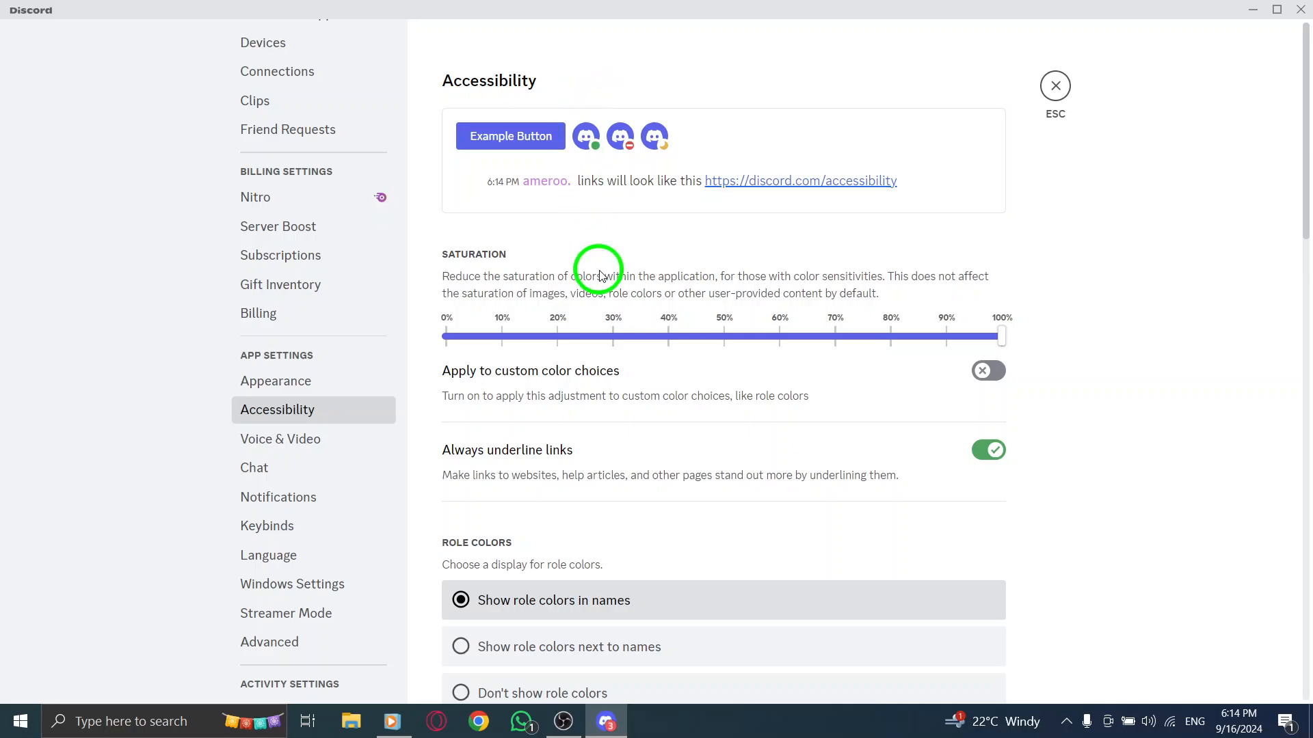
Under Chat Input, switch on the Show Send Message button option.
{"action": "scroll", "scroll_direction": "down", "scroll_amount": 3}
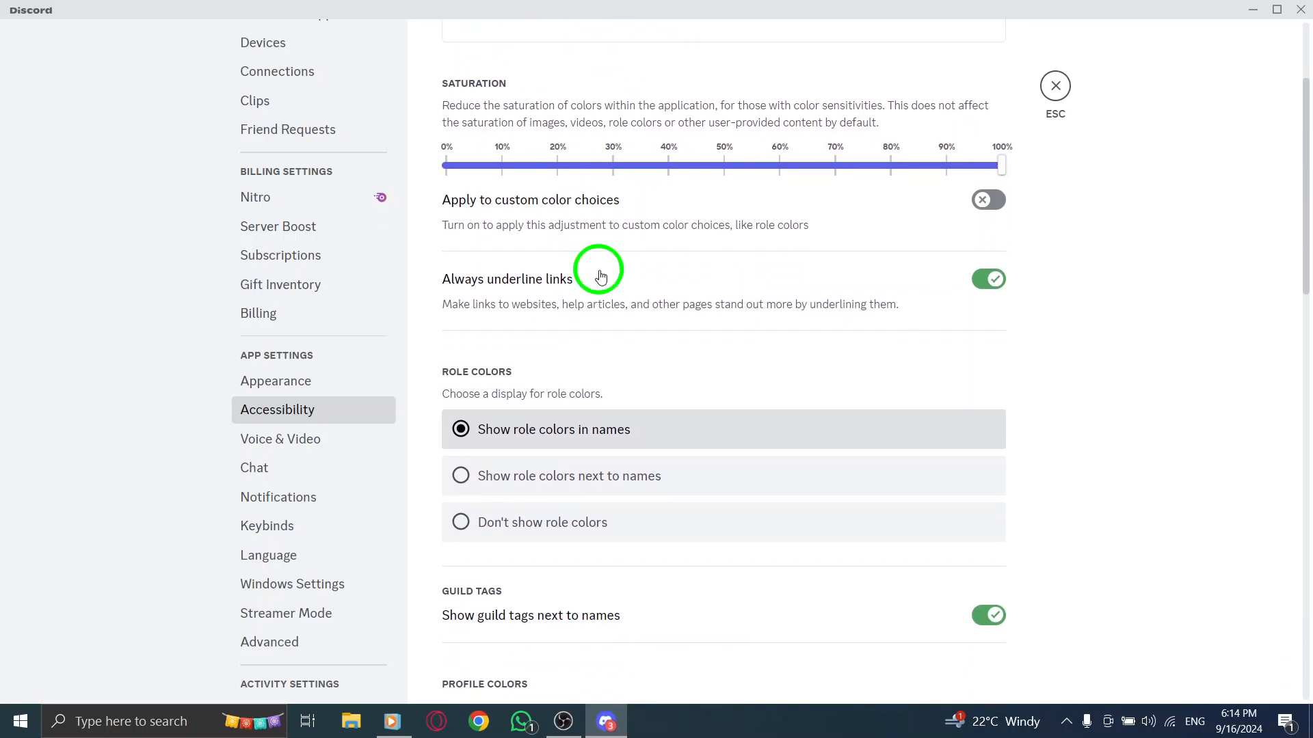
{"action": "scroll", "scroll_direction": "down", "scroll_amount": 3}
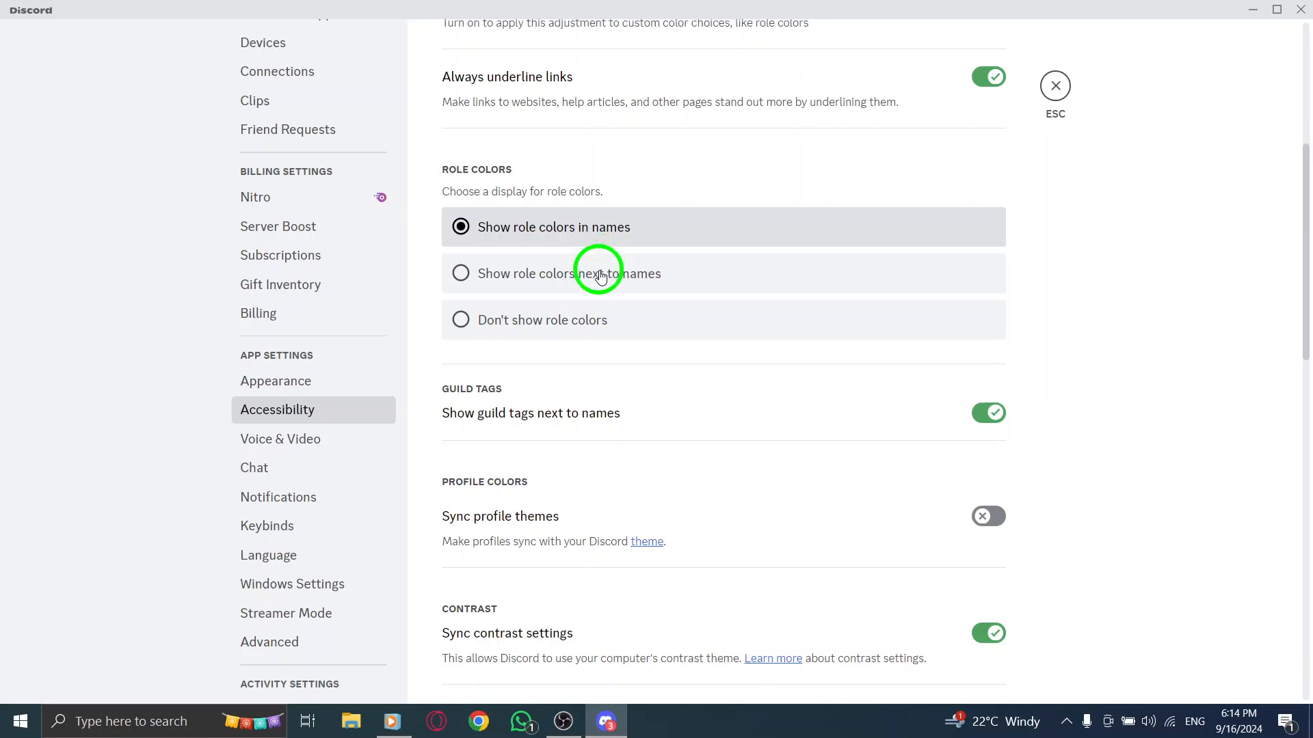
{"action": "scroll", "scroll_direction": "down", "scroll_amount": 3}
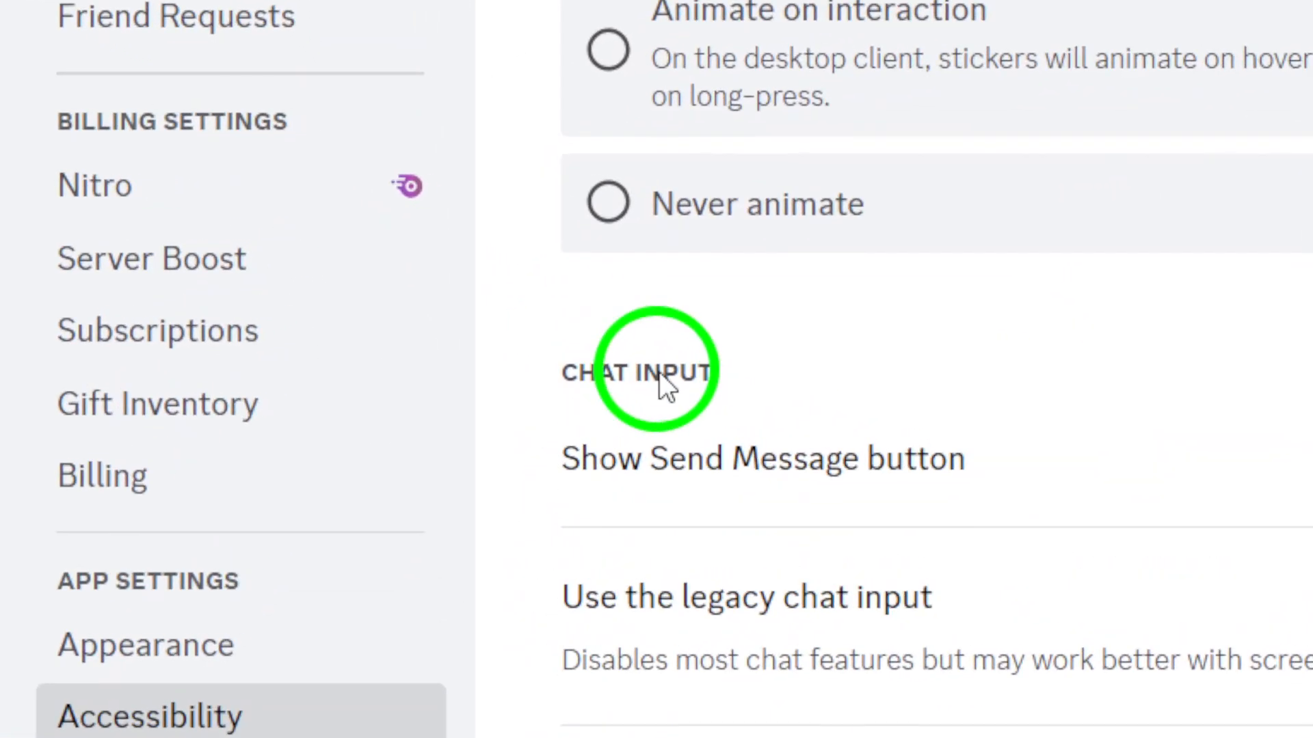
{"action": "scroll", "scroll_direction": "down", "scroll_amount": 3}
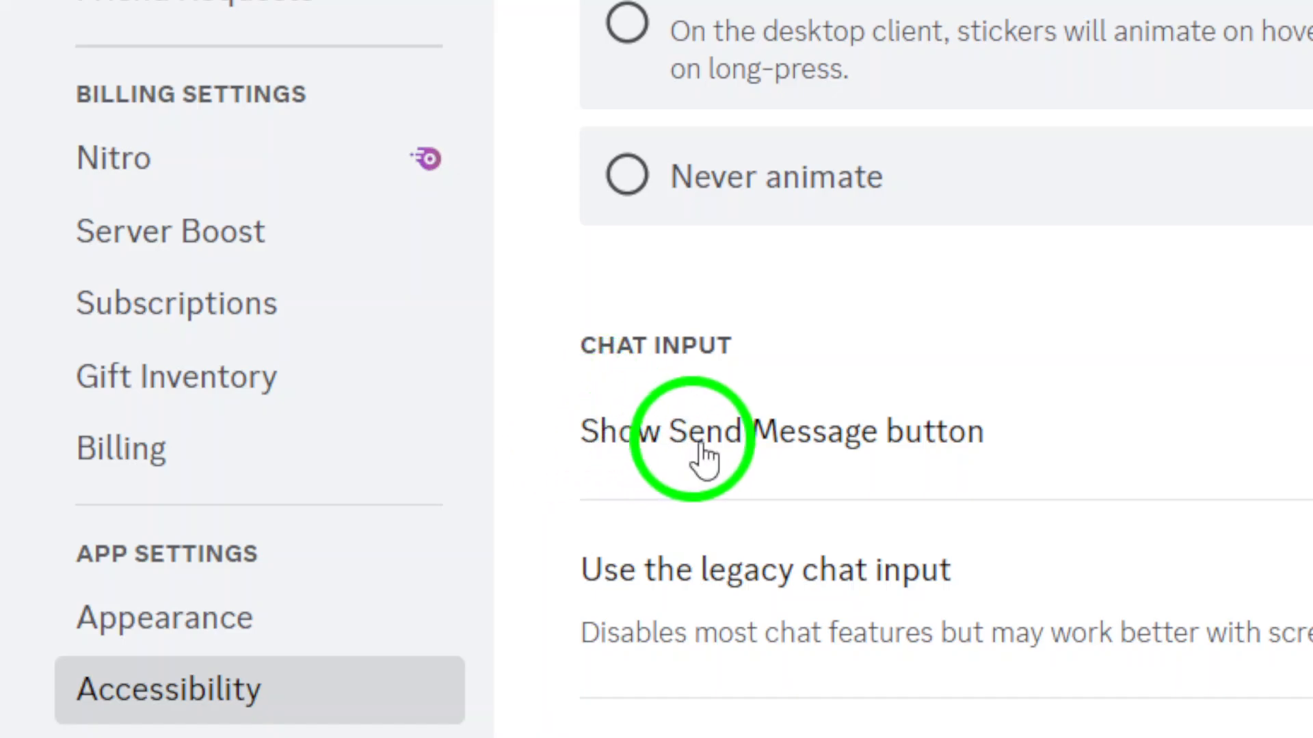
{"action": "scroll", "scroll_direction": "down", "scroll_amount": 3}
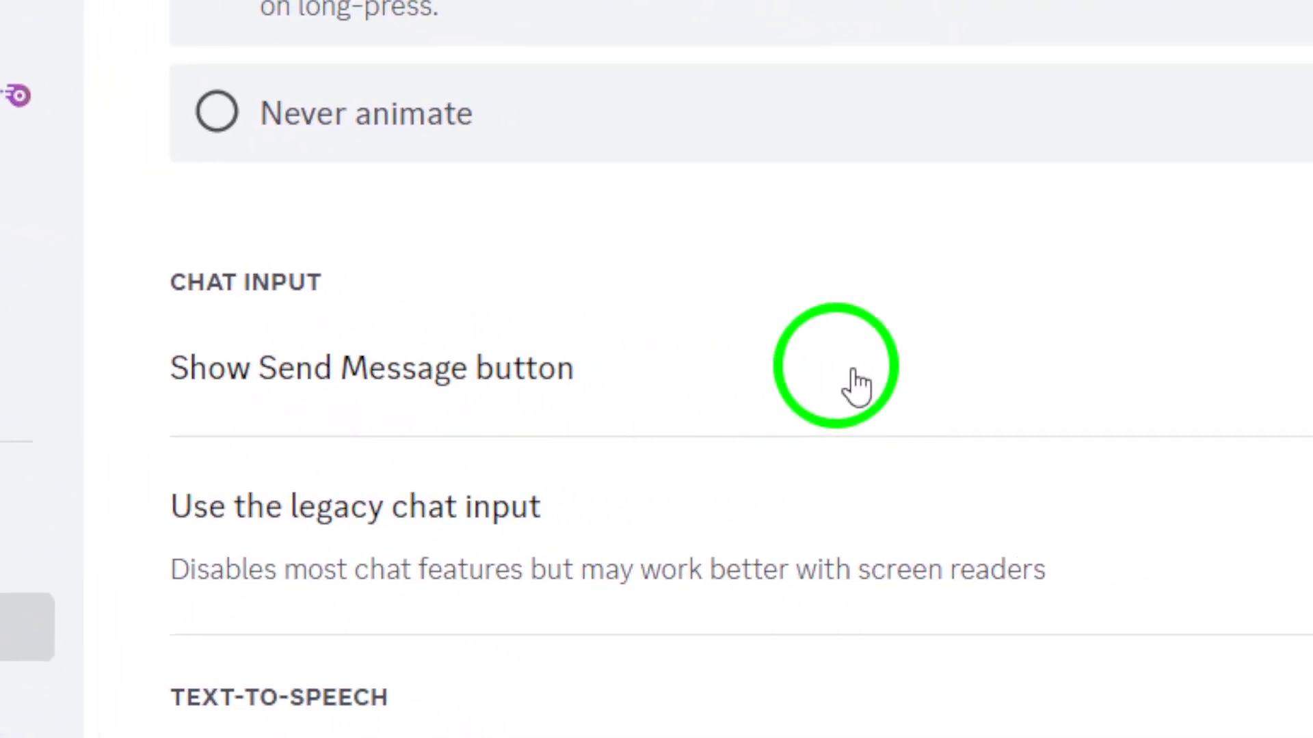
{"action": "left_click", "coordinate": [832, 365]}
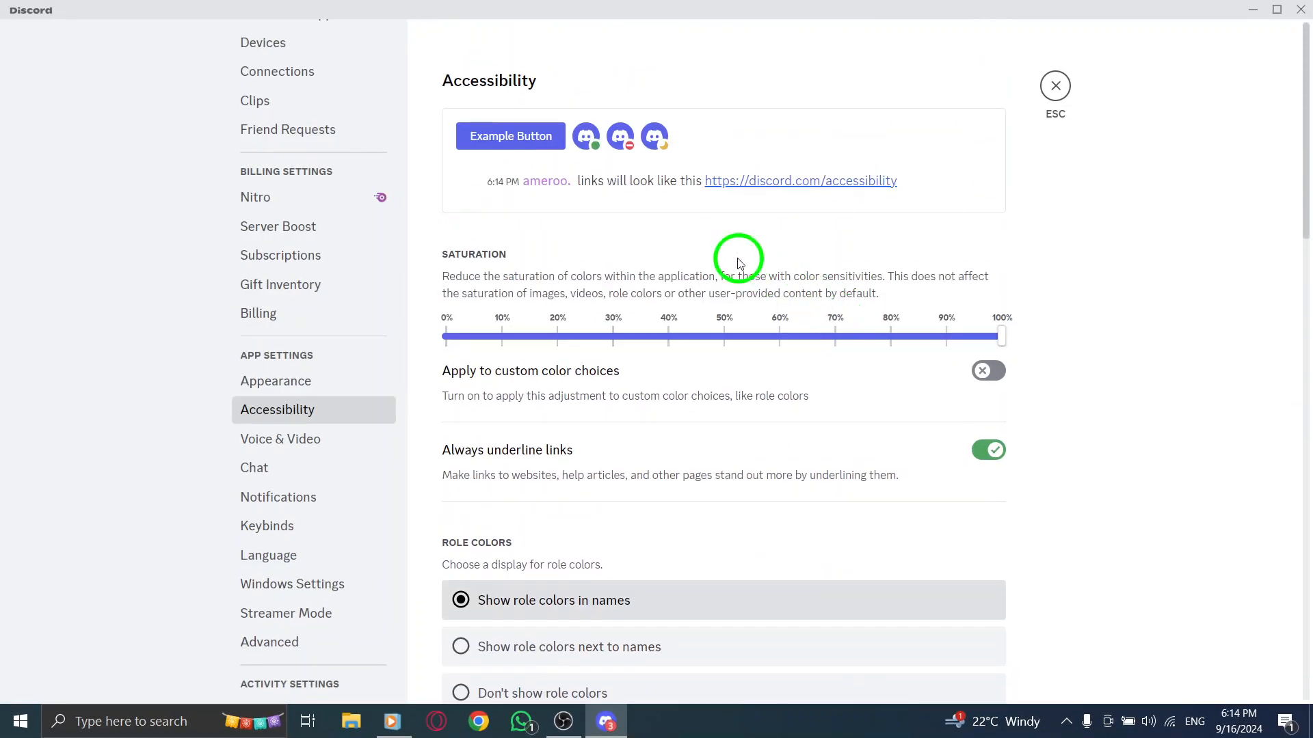
{"action": "mouse_move", "coordinate": [663, 224]}
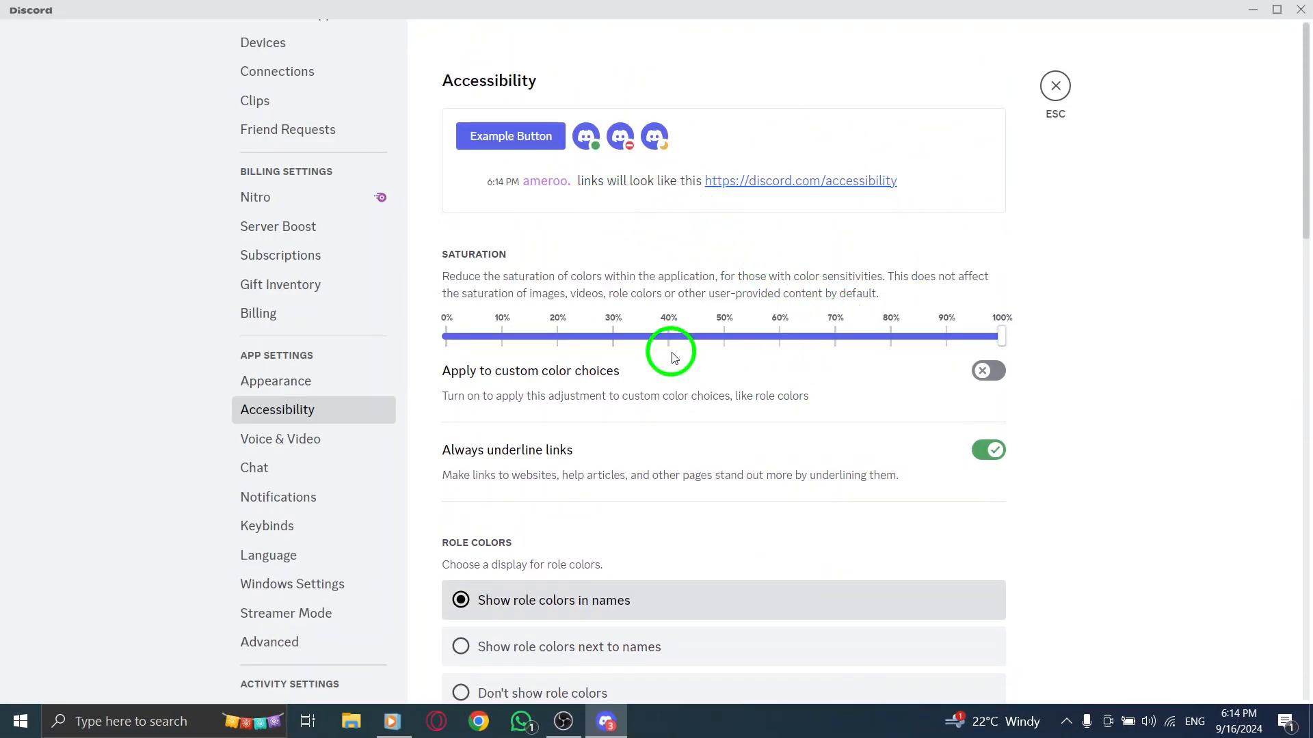
Return to the DM to see the send button in the chat input, then exit Discord.
{"action": "scroll", "scroll_direction": "down", "scroll_amount": 3}
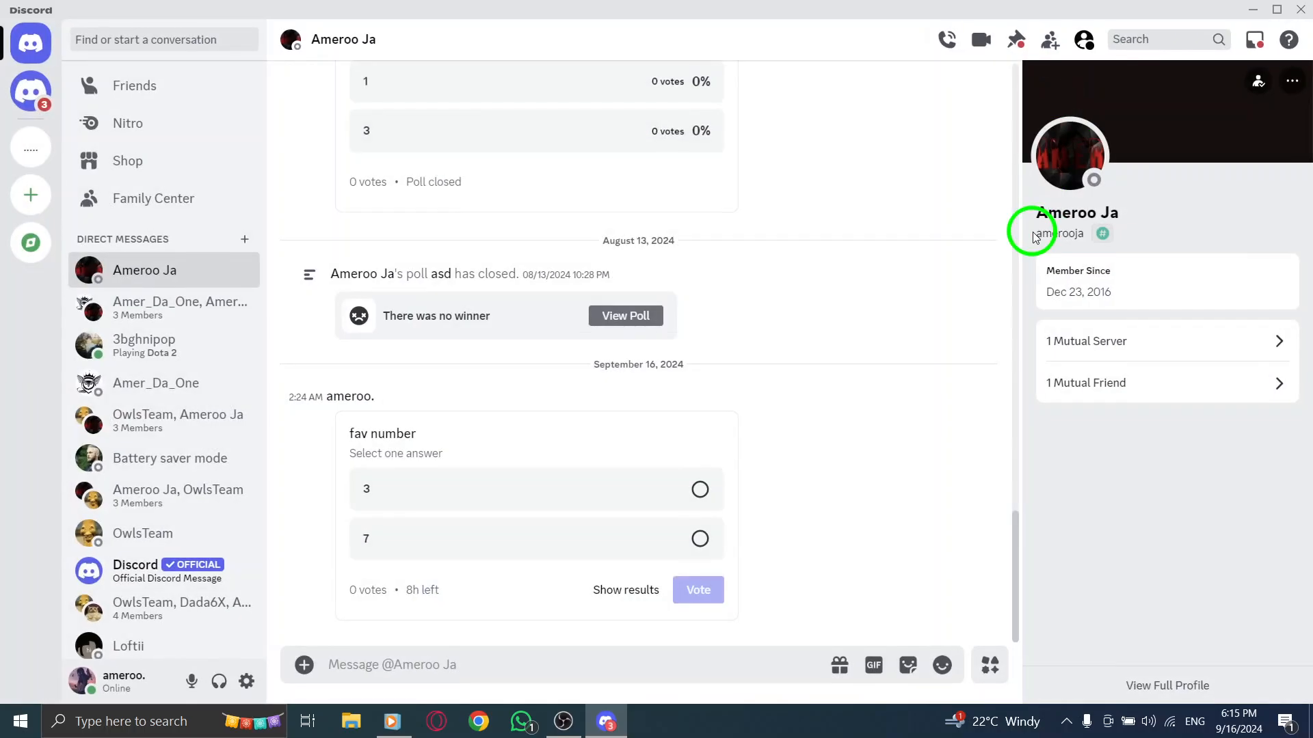
{"action": "left_click", "coordinate": [134, 85]}
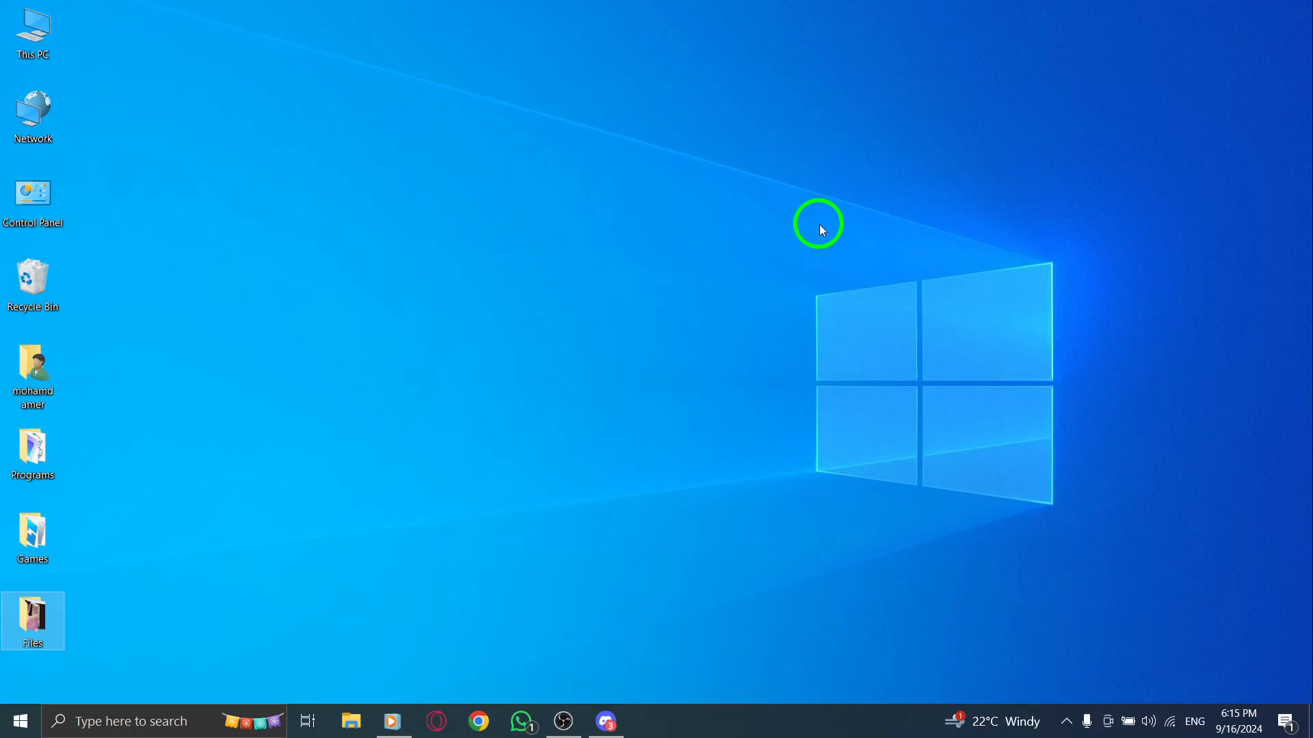
{"action": "mouse_move", "coordinate": [750, 254]}
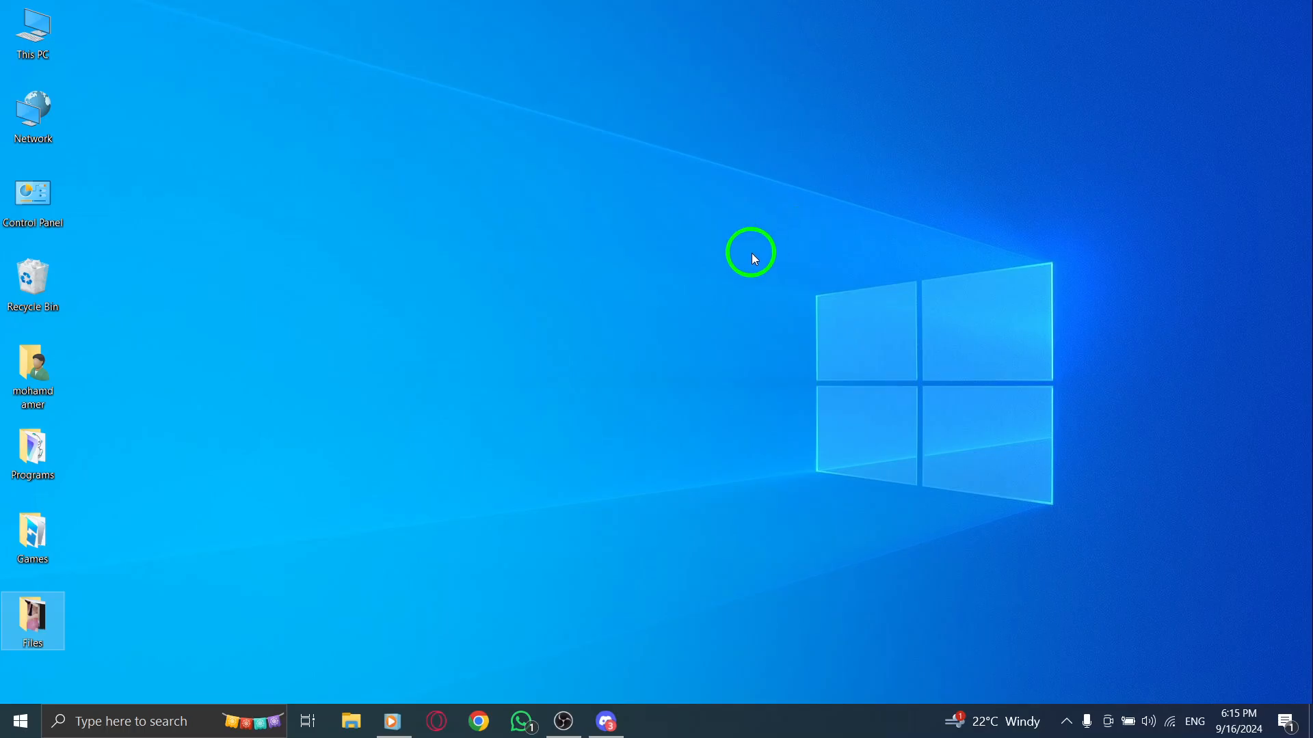